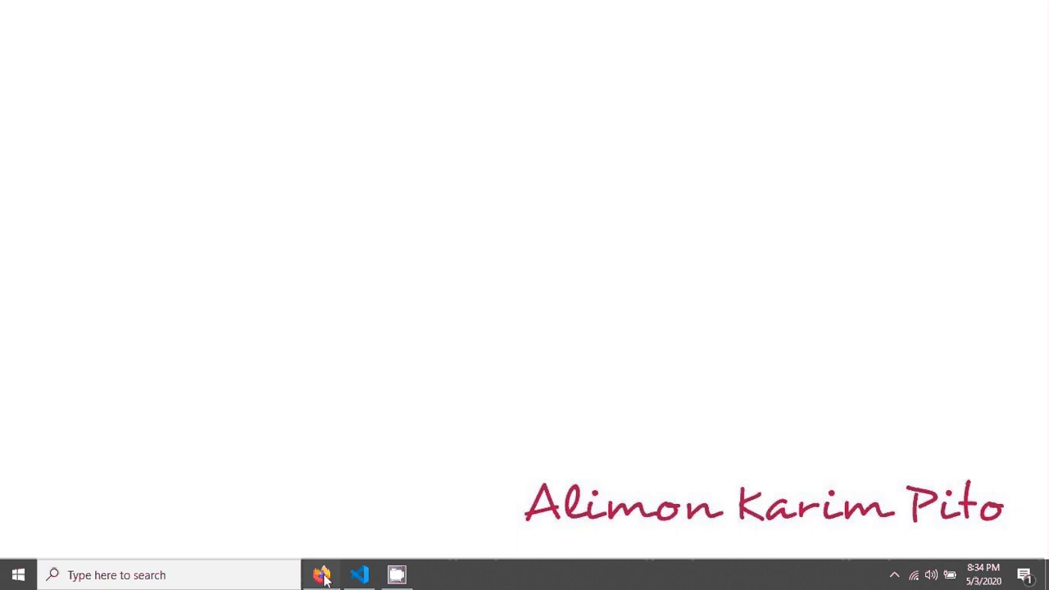
Bring up the CakePHP admin users page and point out user jone with id 6.
left_click(321, 573)
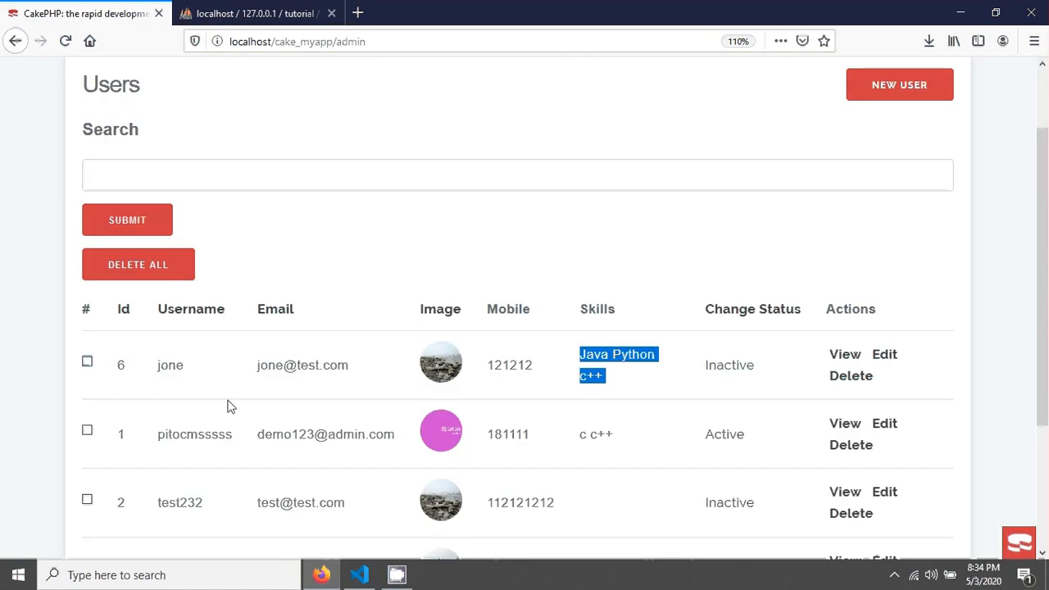
double_click(170, 363)
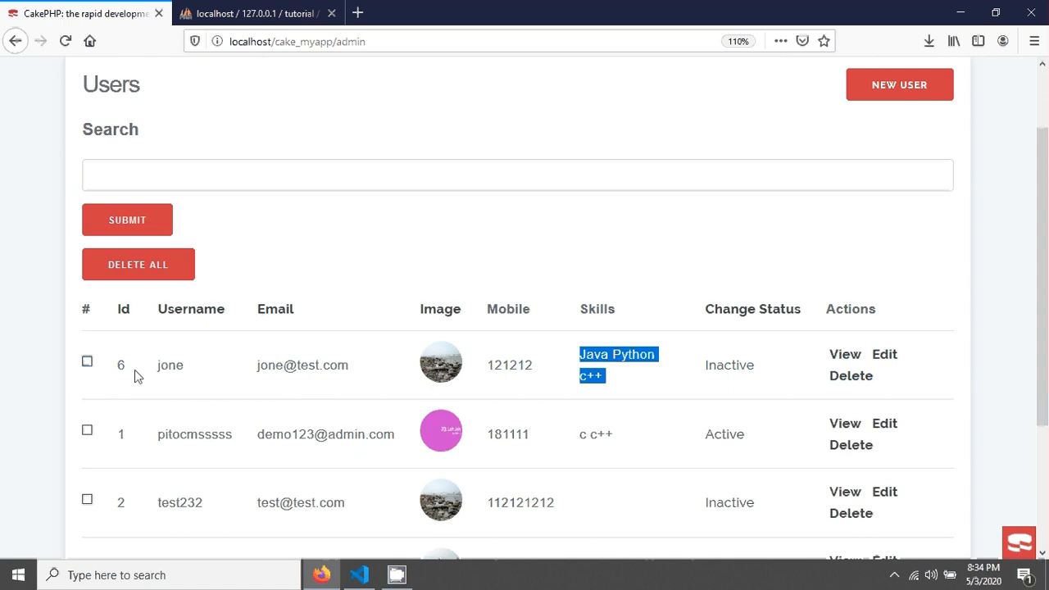
left_click(254, 13)
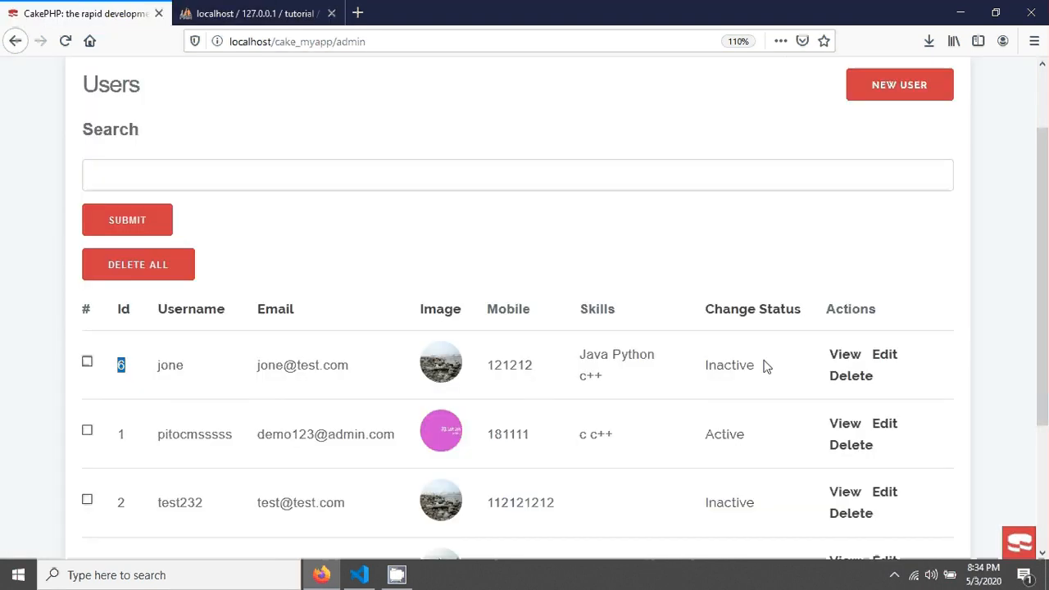
Delete user jone (id 6), confirming the prompt, then switch to the phpMyAdmin tables.
left_click(850, 375)
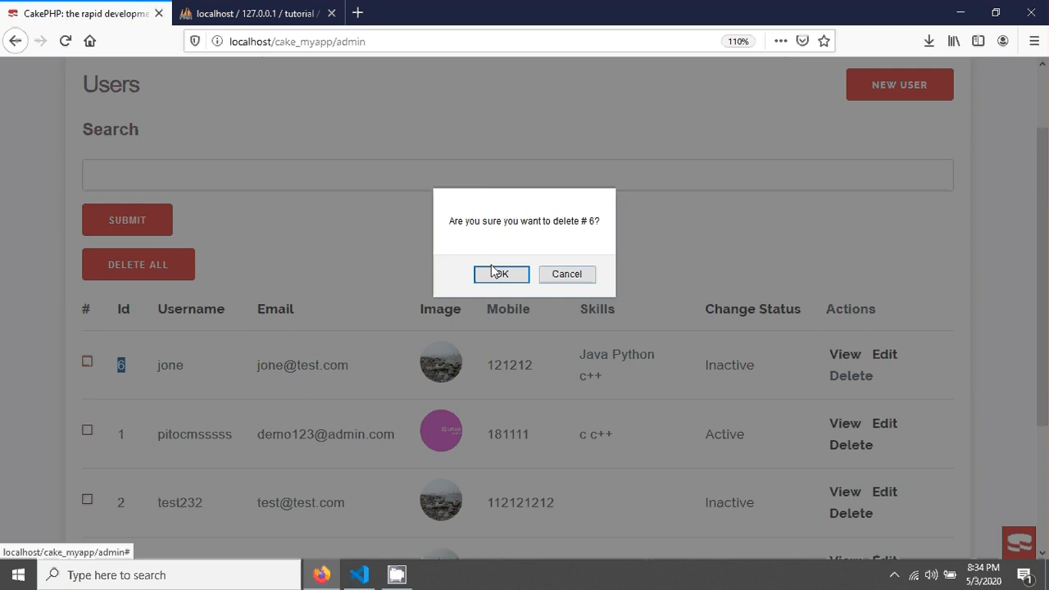
left_click(502, 273)
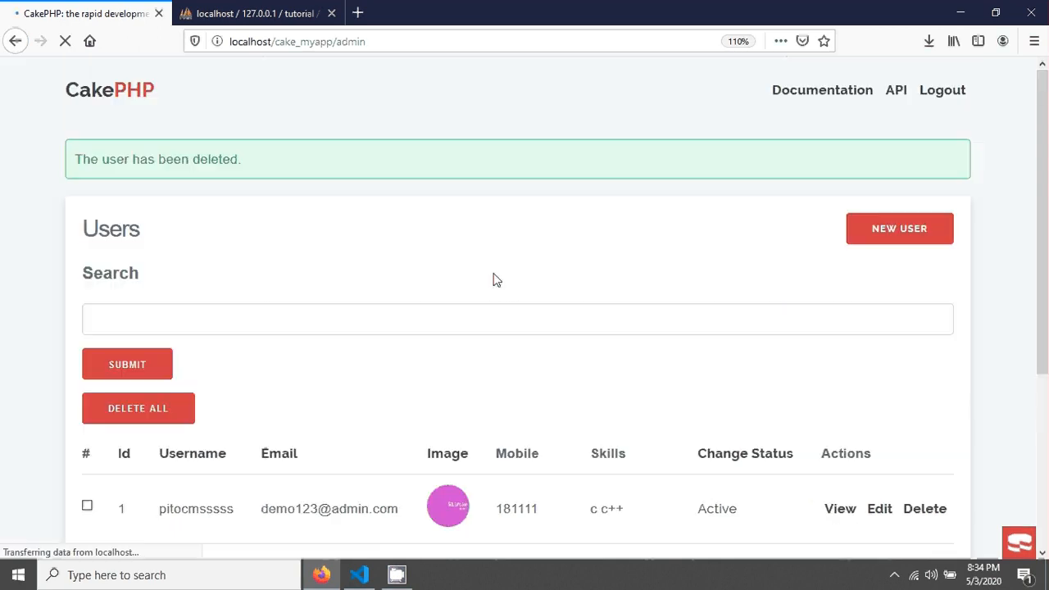
scroll("down", 3)
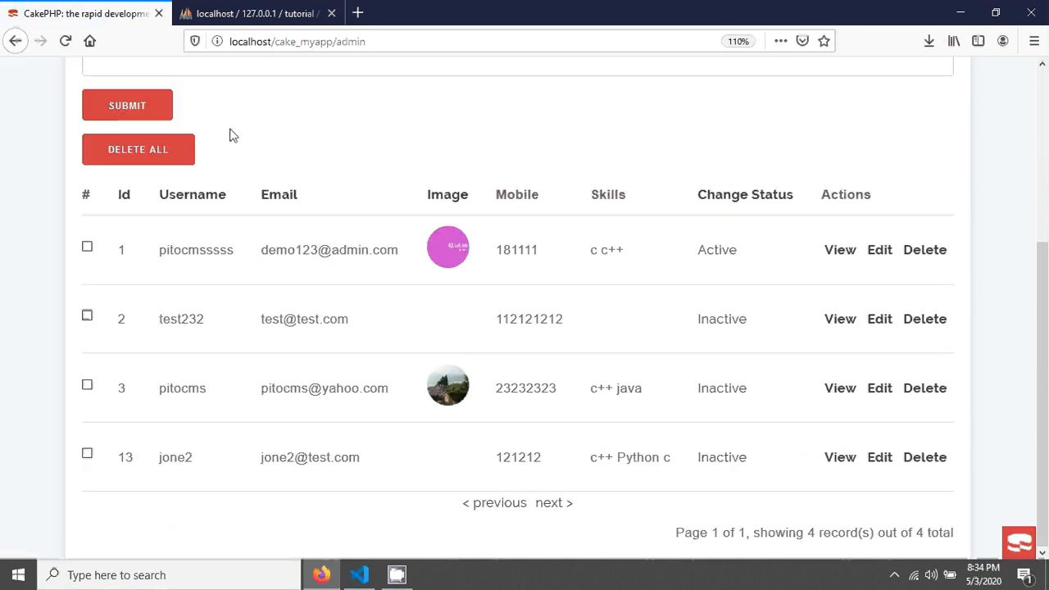
left_click(249, 13)
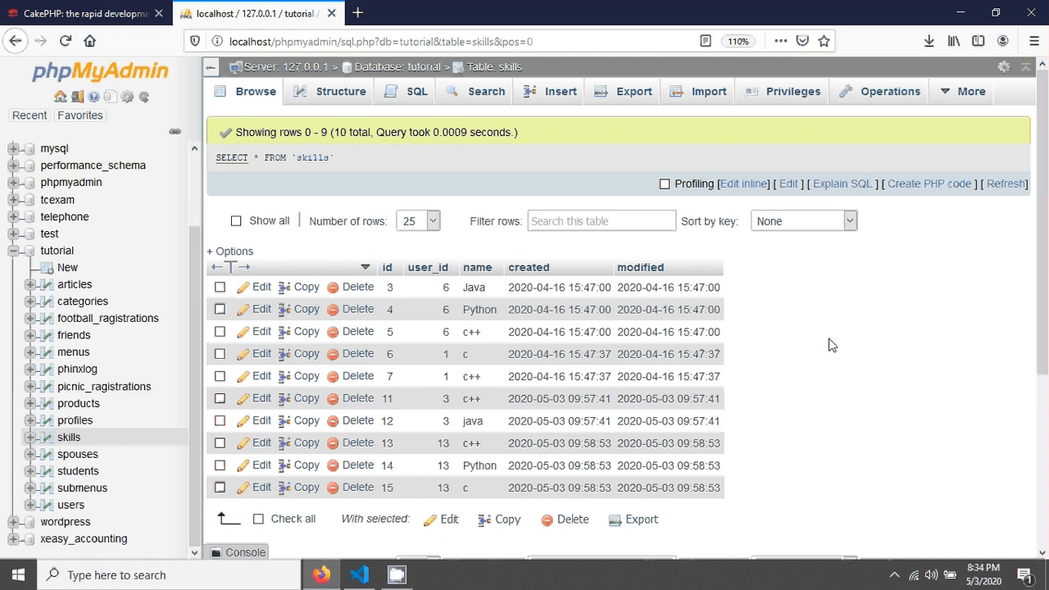
mouse_move(81, 487)
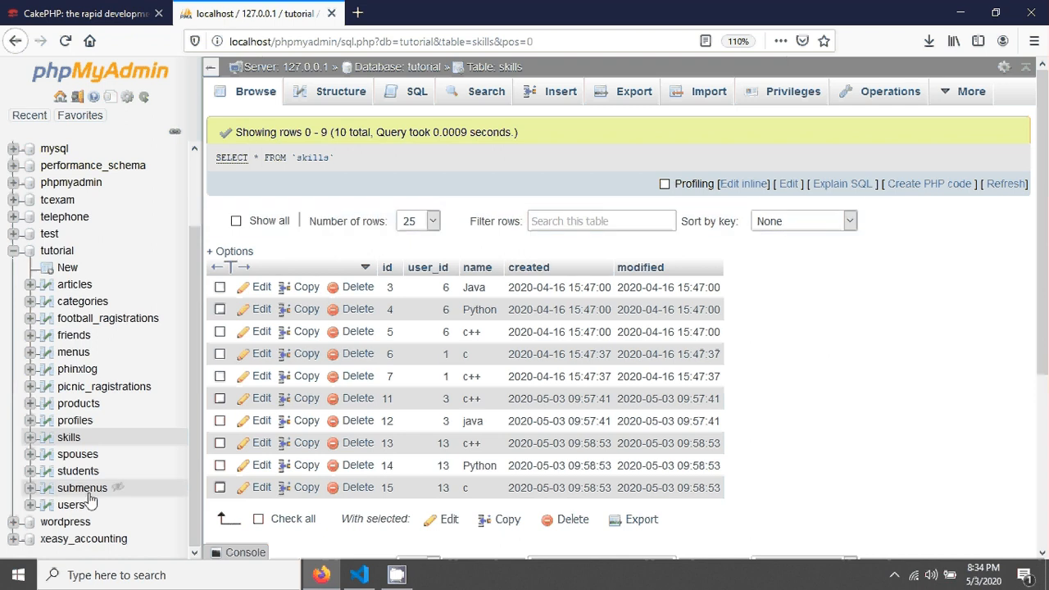
mouse_move(92, 452)
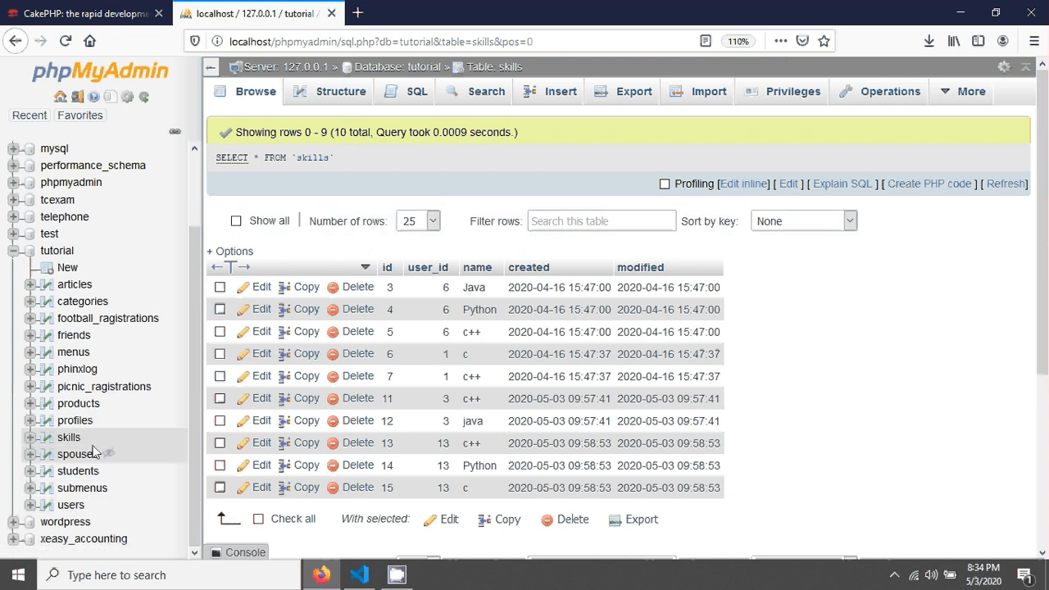
mouse_move(69, 436)
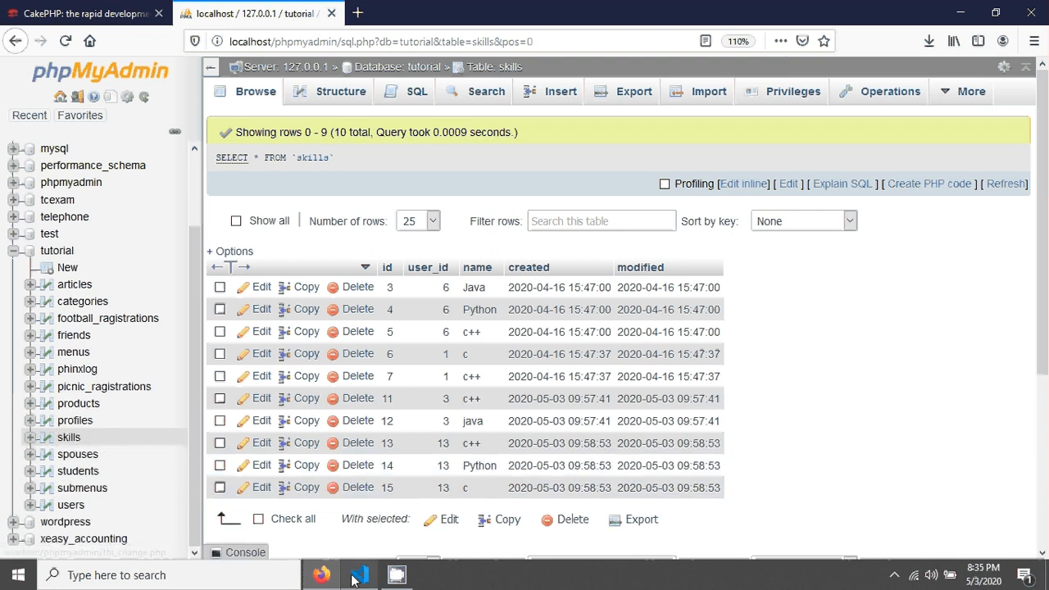
Expand src > Model > Table in the cake_myapp Explorer to reach UsersTable.php.
left_click(359, 573)
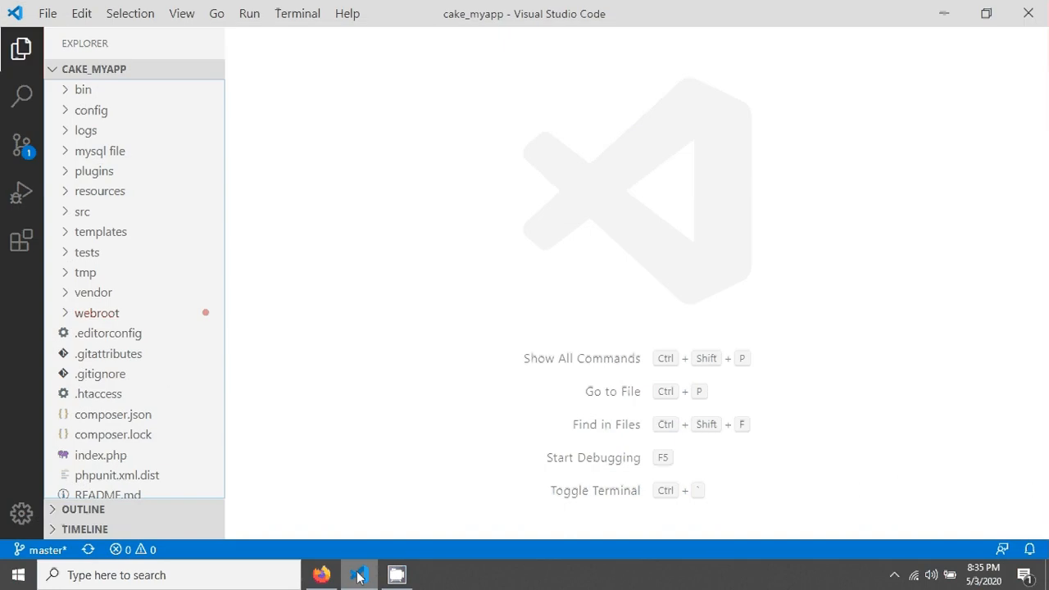
left_click(82, 212)
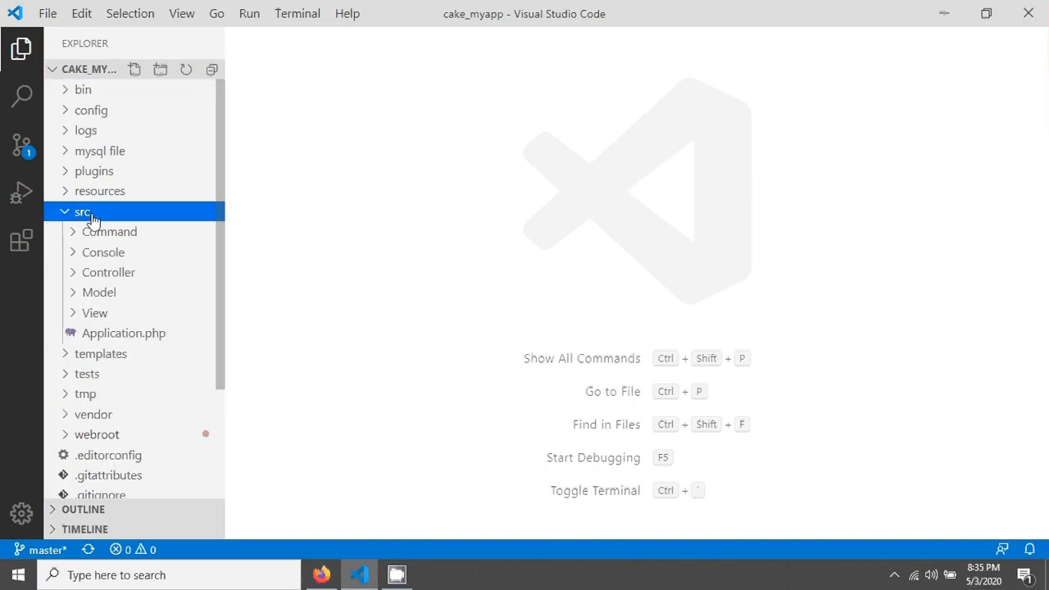
left_click(98, 291)
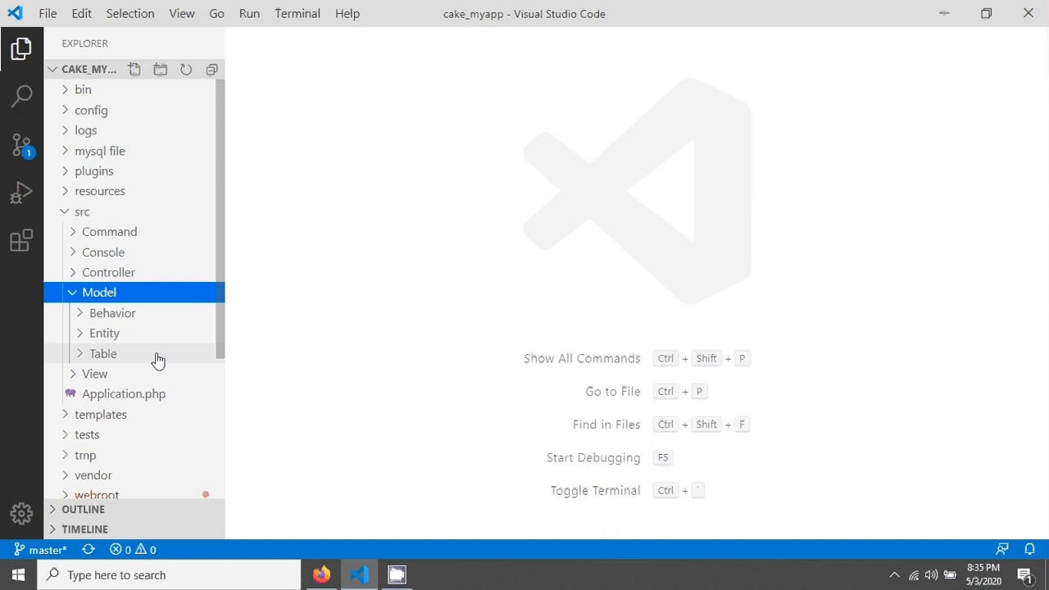
left_click(103, 354)
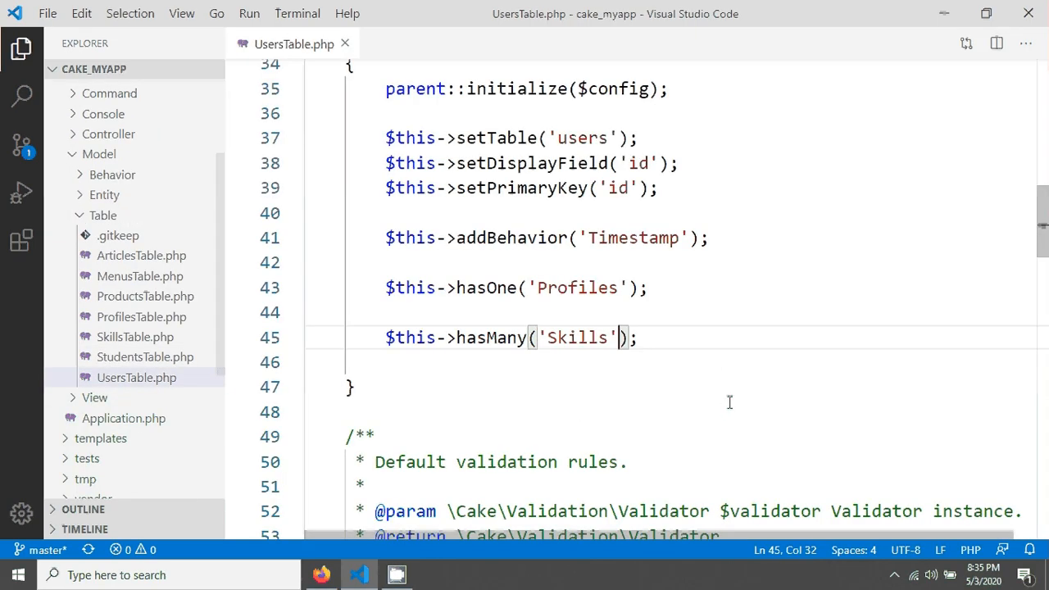
Change the hasMany Skills call to $this->hasMany('Skills', ['dependent' => true]).
left_click(465, 337)
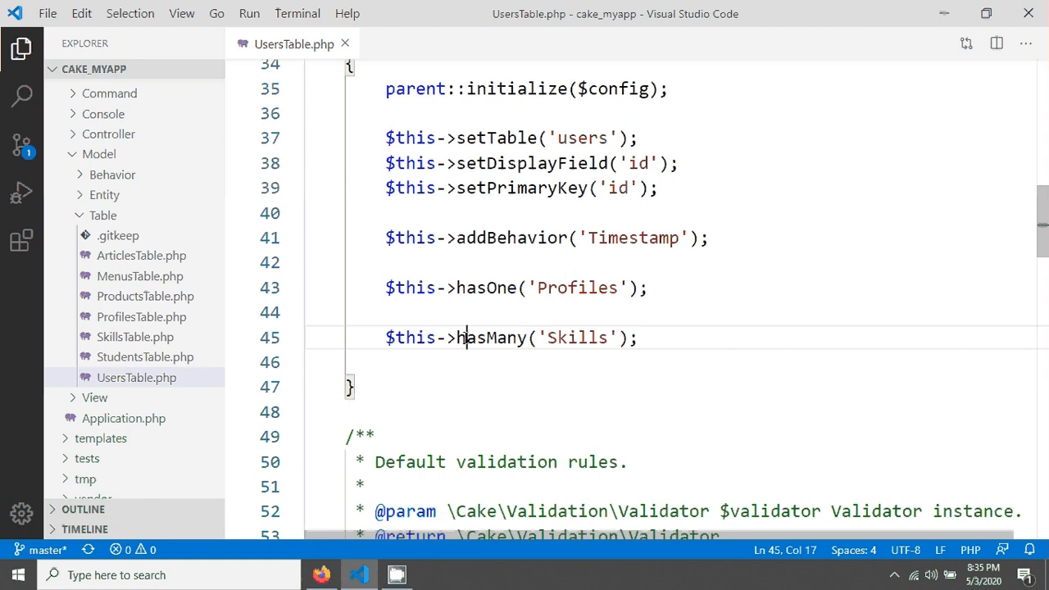
double_click(489, 337)
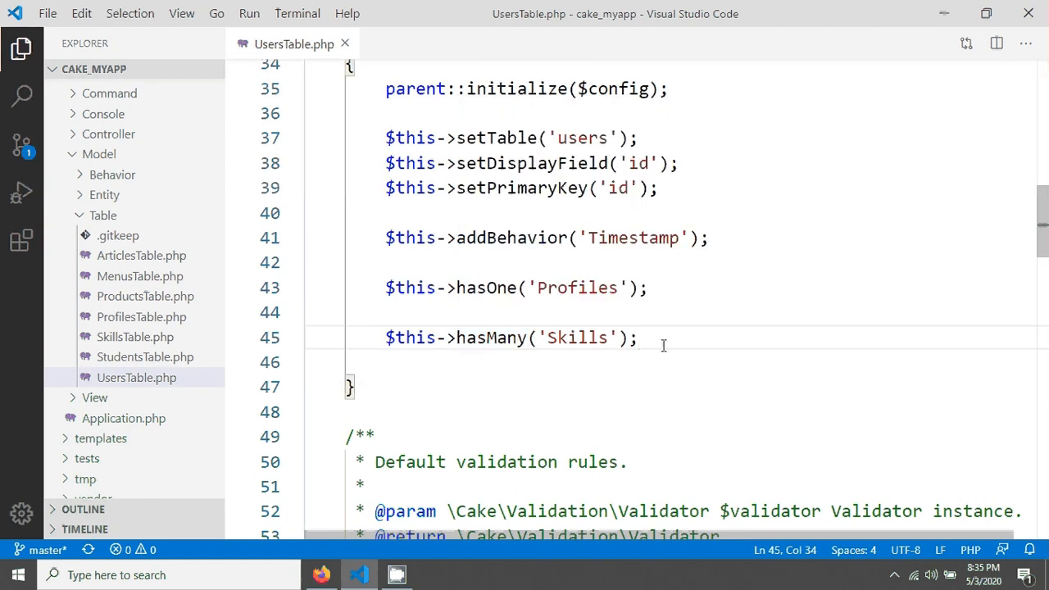
mouse_move(658, 350)
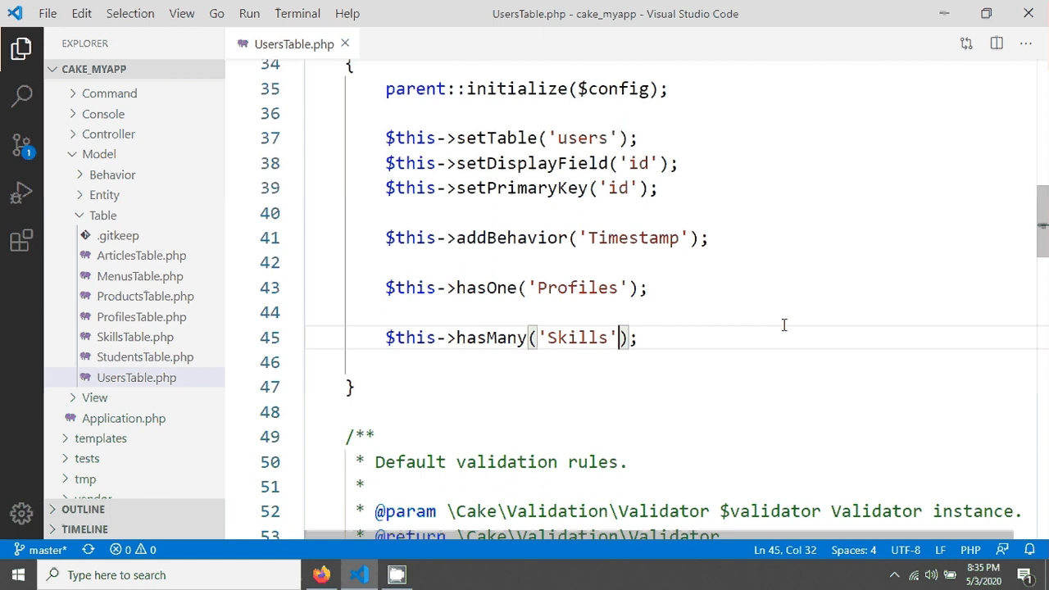
type(",")
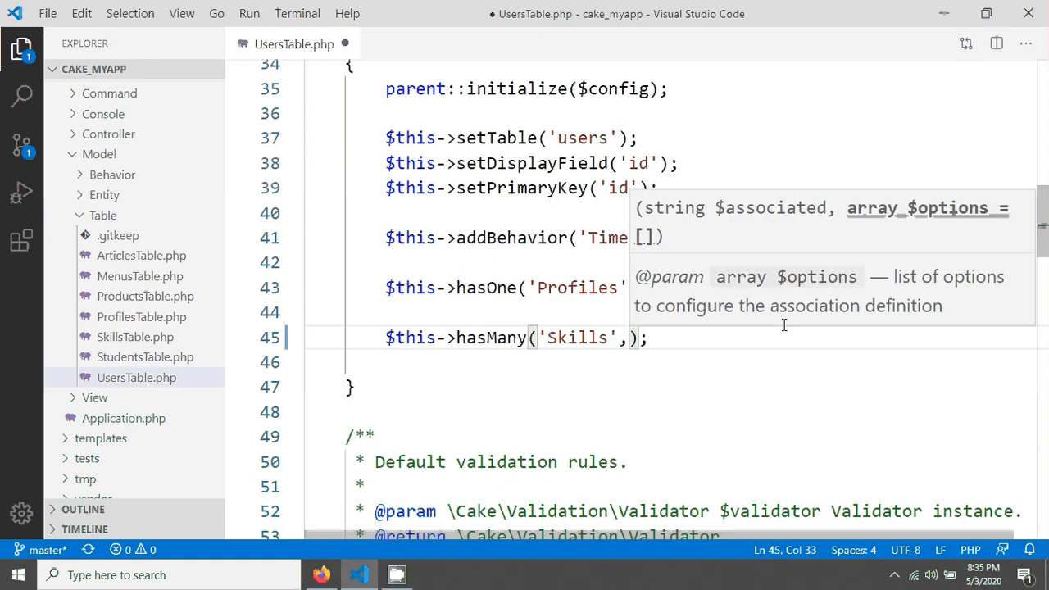
type("[]")
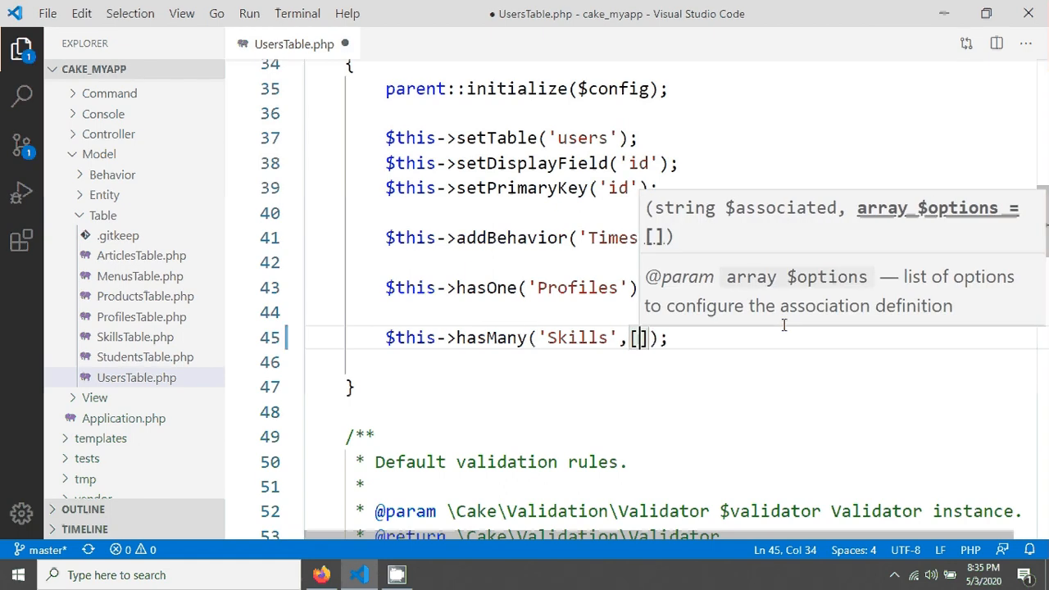
type("'de'")
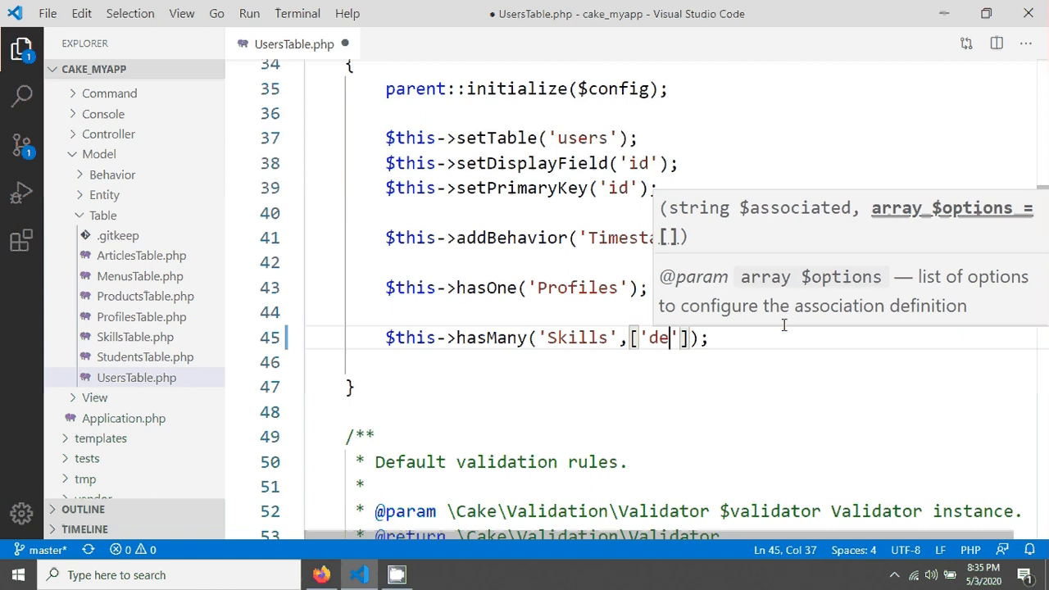
type("pendent")
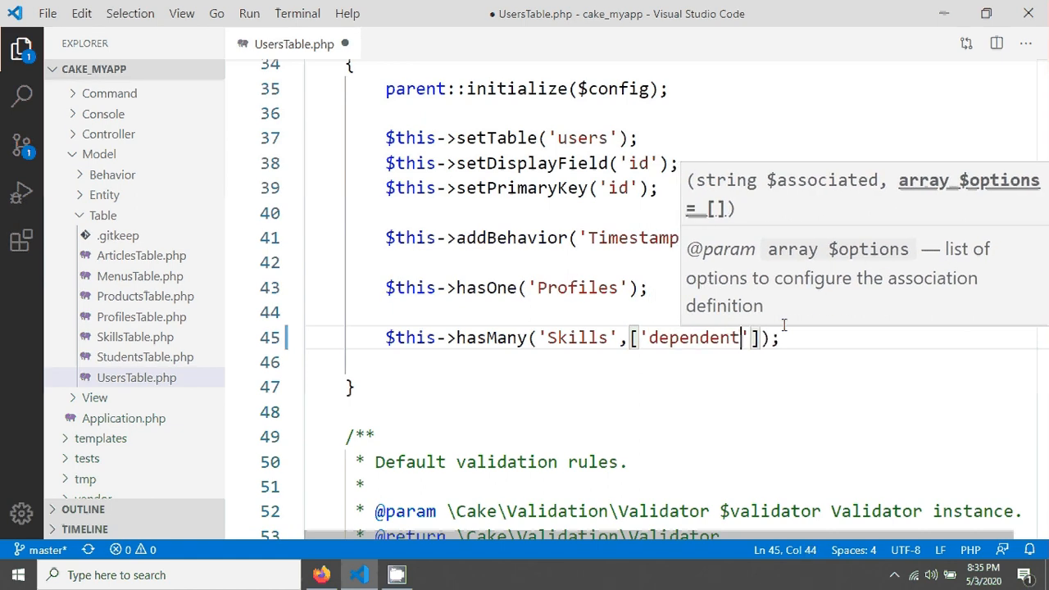
type("=>")
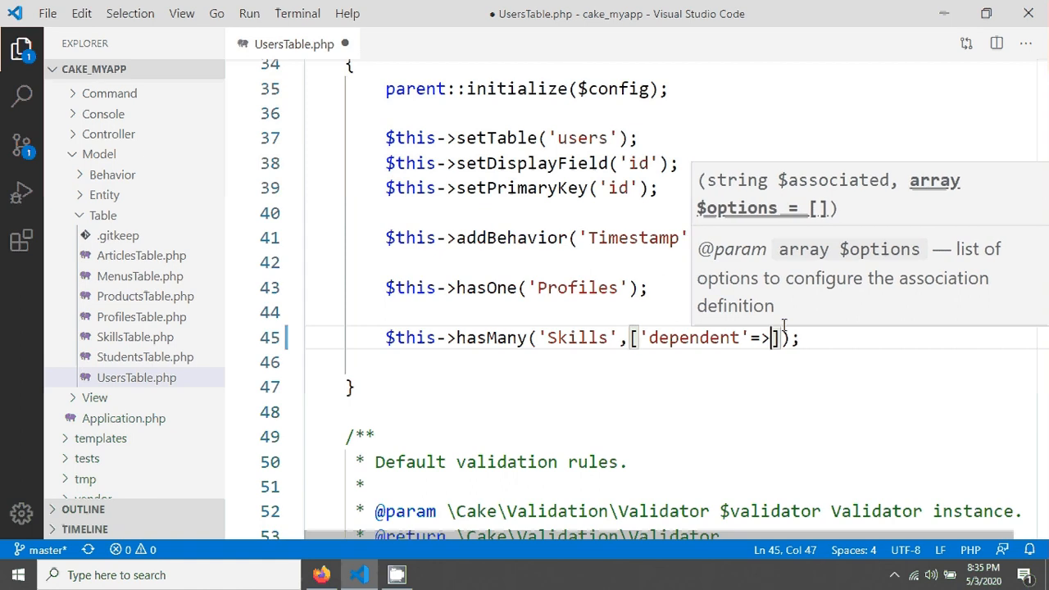
type("true")
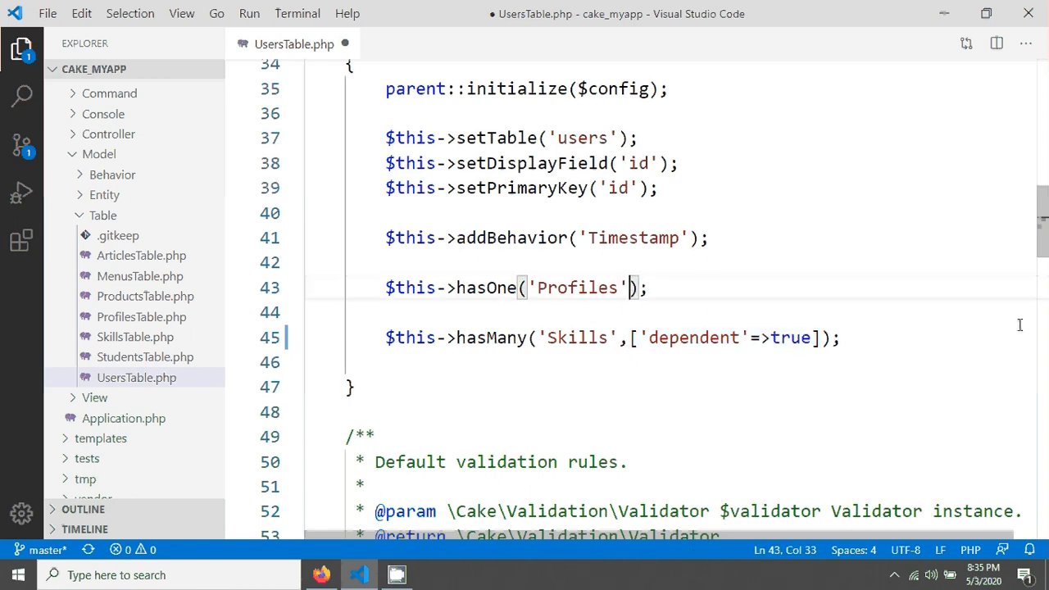
Add ['dependent' => true] to the hasOne Profiles call and save UsersTable.php.
type(", ['dependent' => true]")
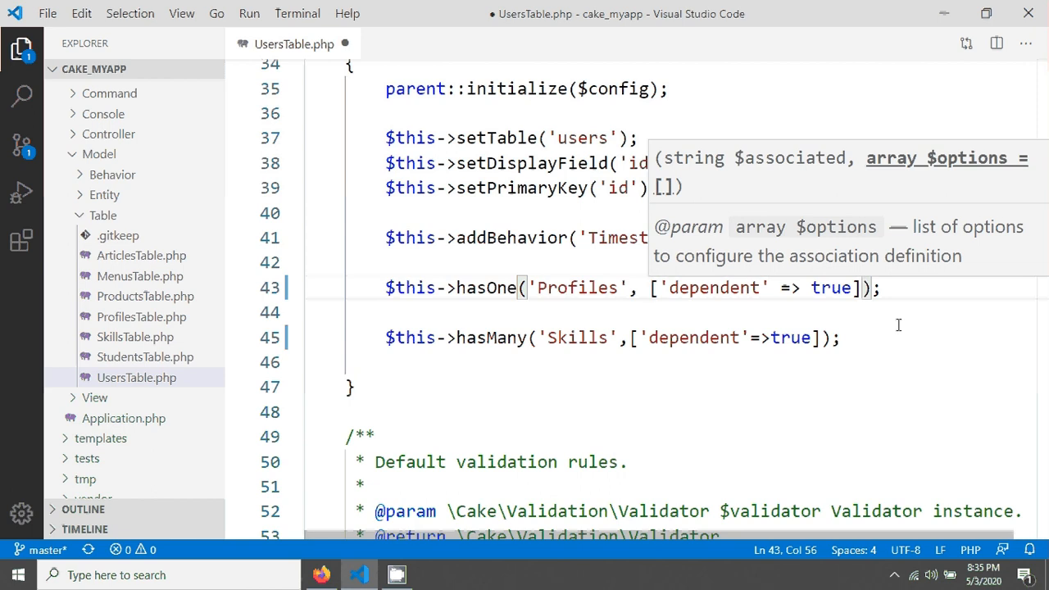
key("ctrl+s")
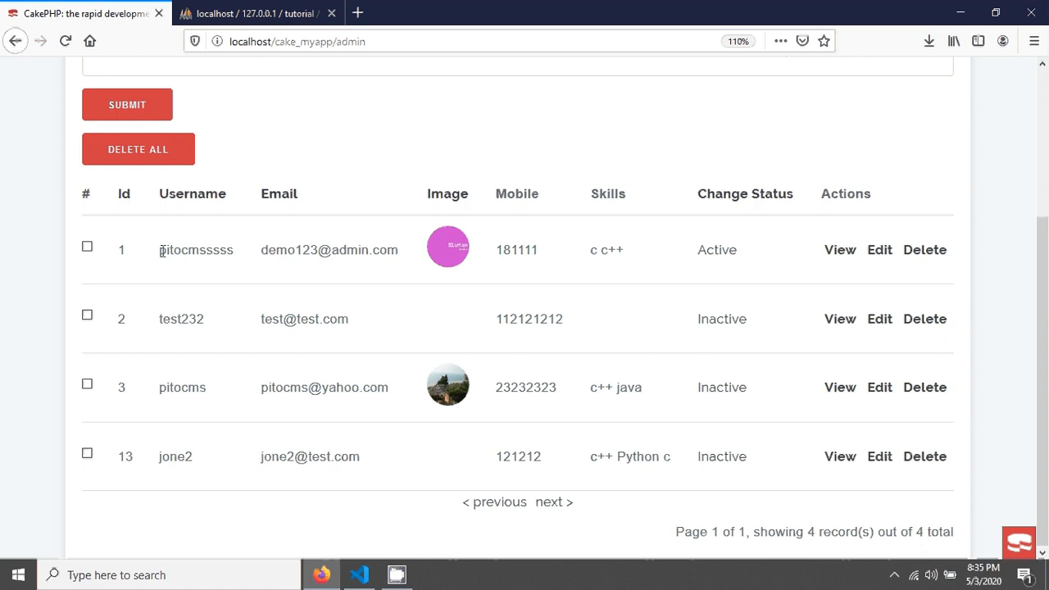
mouse_move(131, 258)
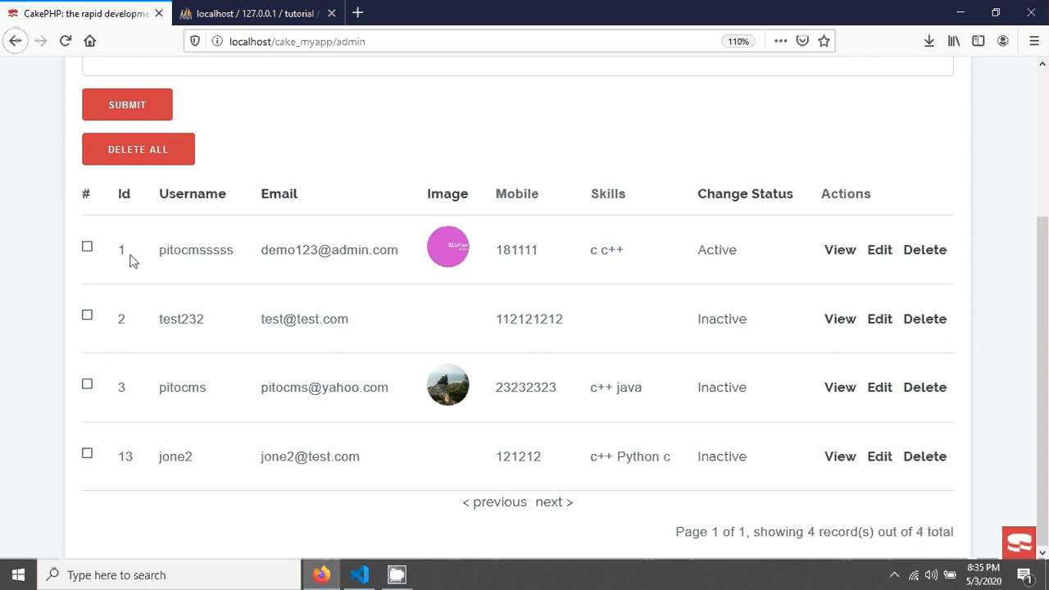
Select user 1's id and skills c c++, then start deleting user 1 from the admin list.
double_click(122, 249)
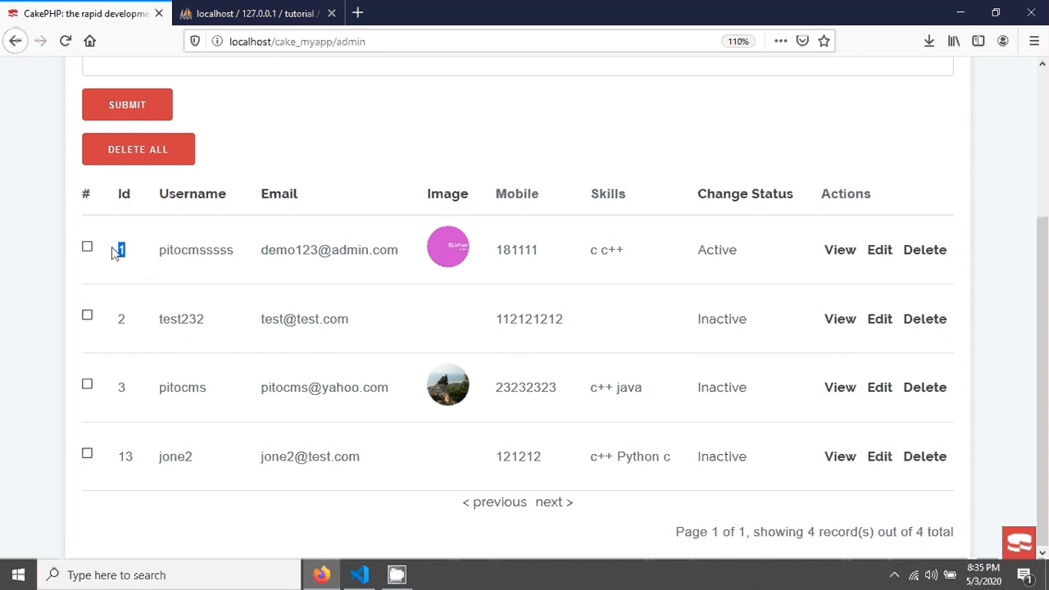
double_click(606, 249)
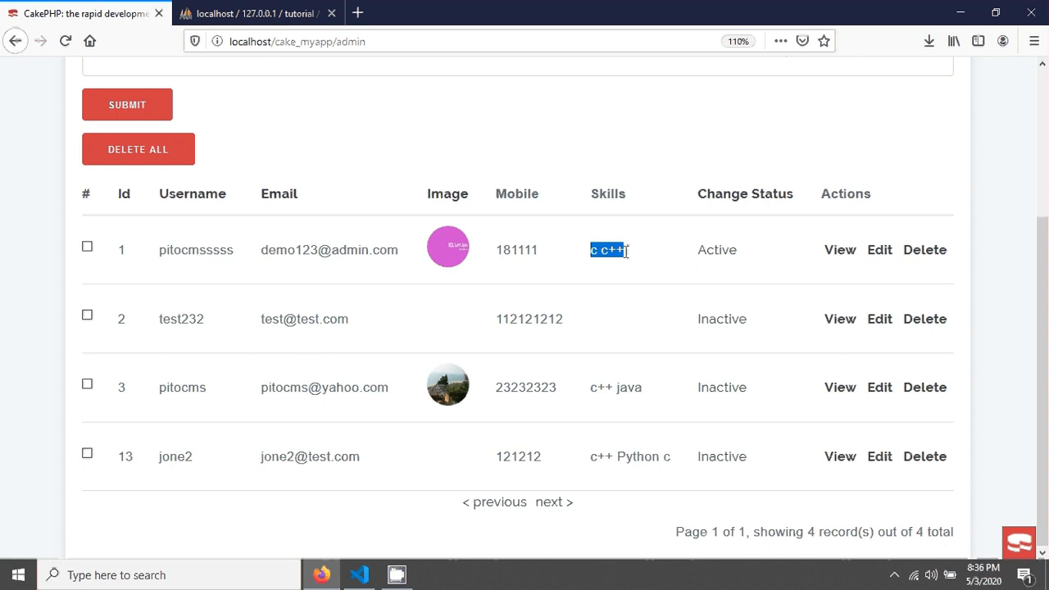
left_click(246, 13)
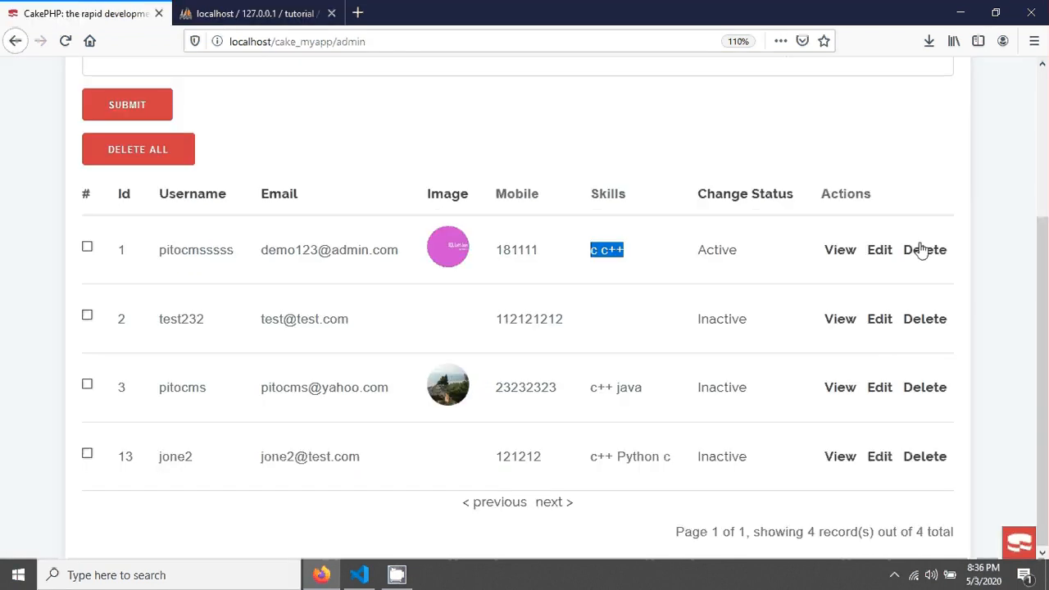
left_click(924, 249)
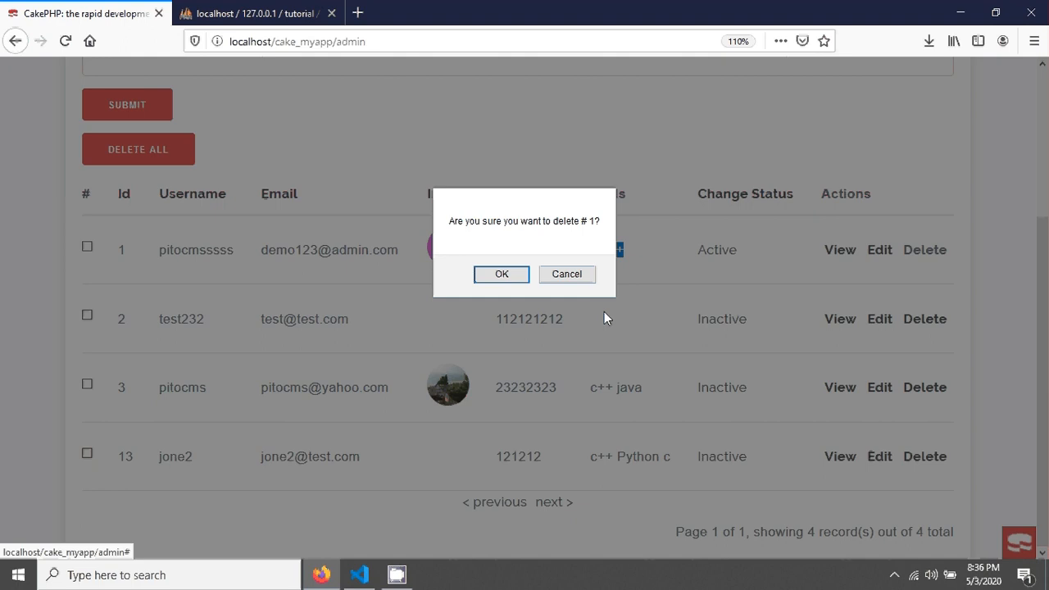
Confirm deleting user 1 so the list starts with test232 and reports the deletion.
left_click(501, 273)
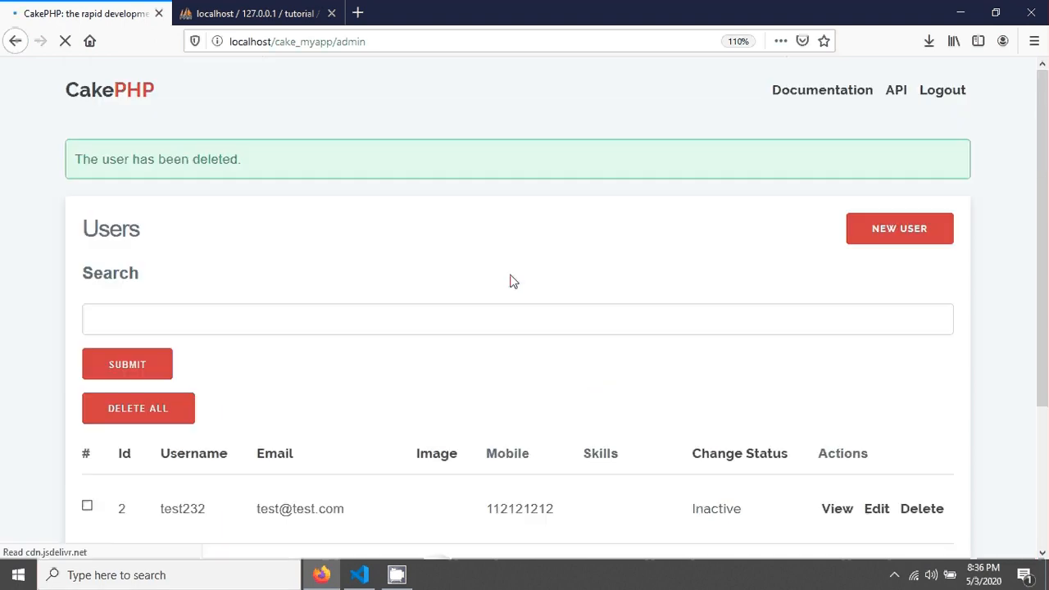
scroll("down", 3)
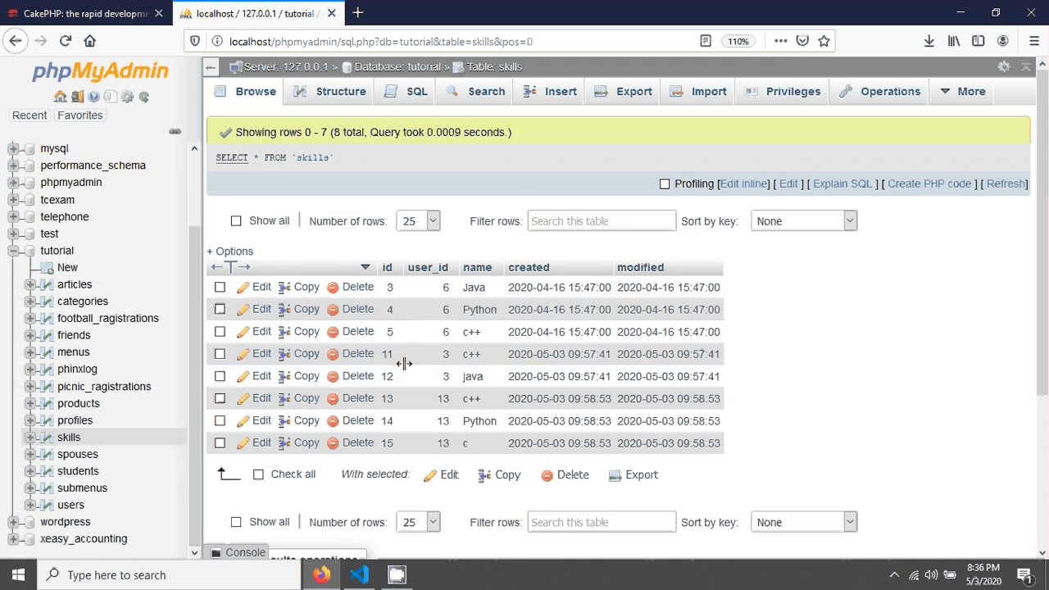
mouse_move(76, 419)
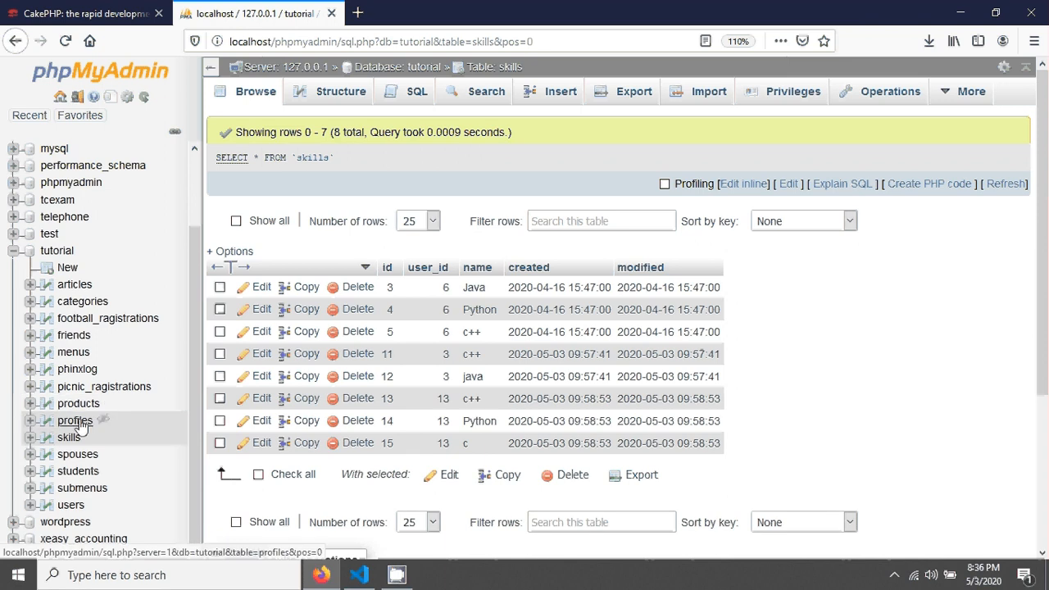
View the profiles table rows showing no profile for user 1, then return to VS Code.
left_click(75, 420)
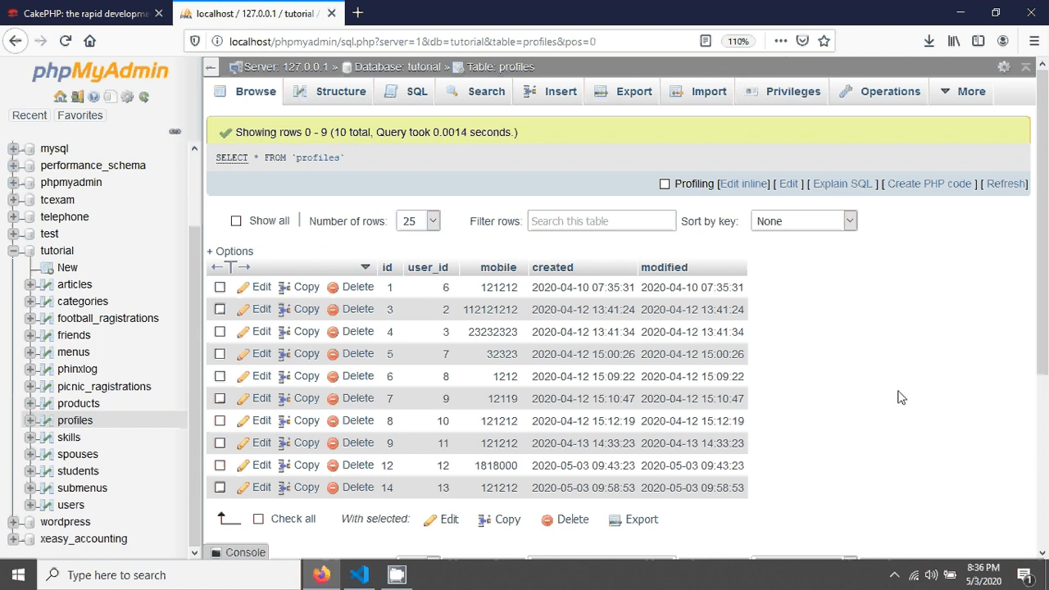
left_click(360, 573)
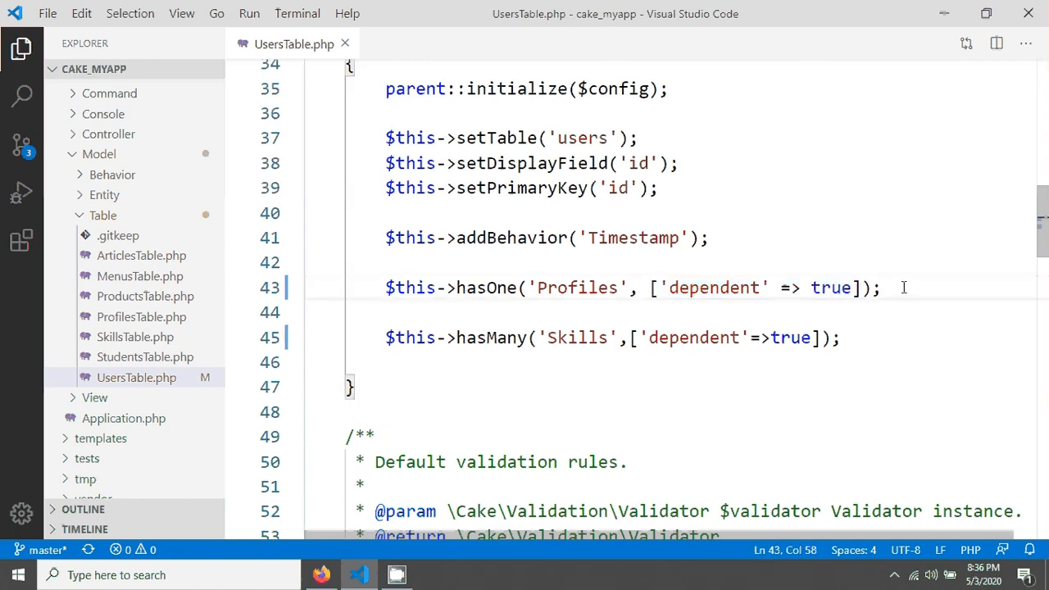
mouse_move(890, 301)
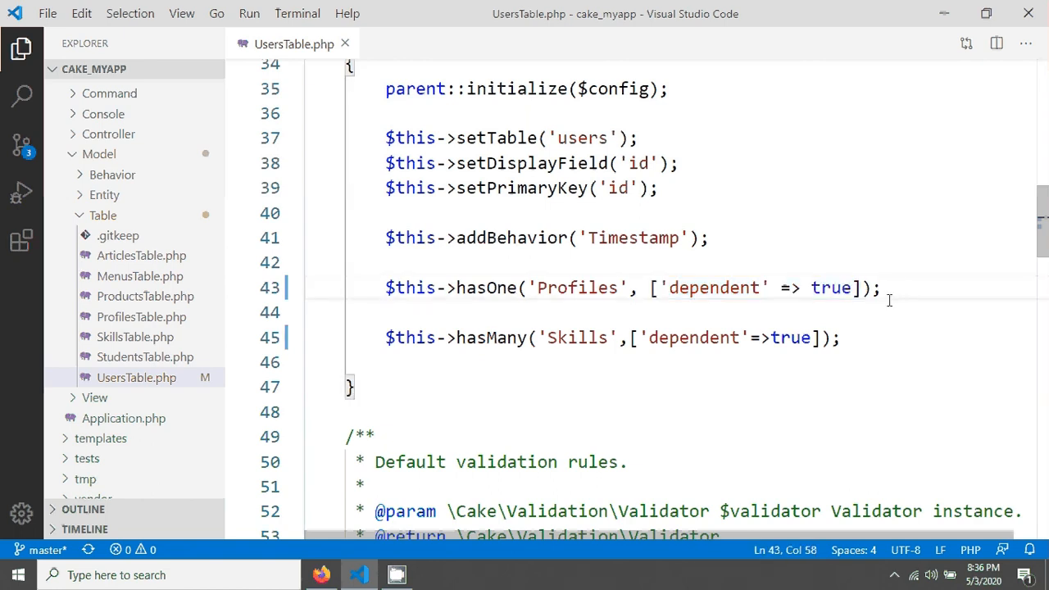